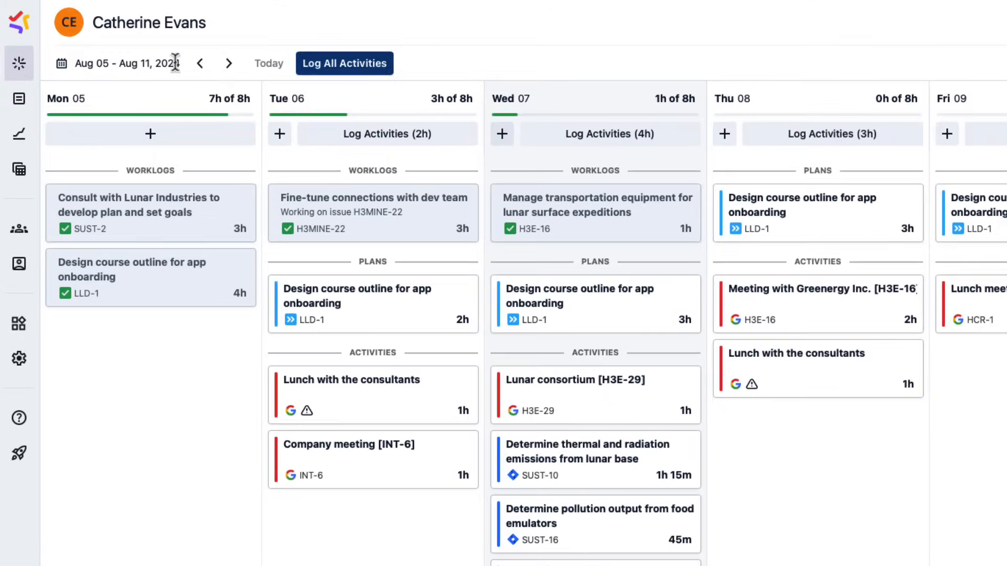
mouse_move(502, 134)
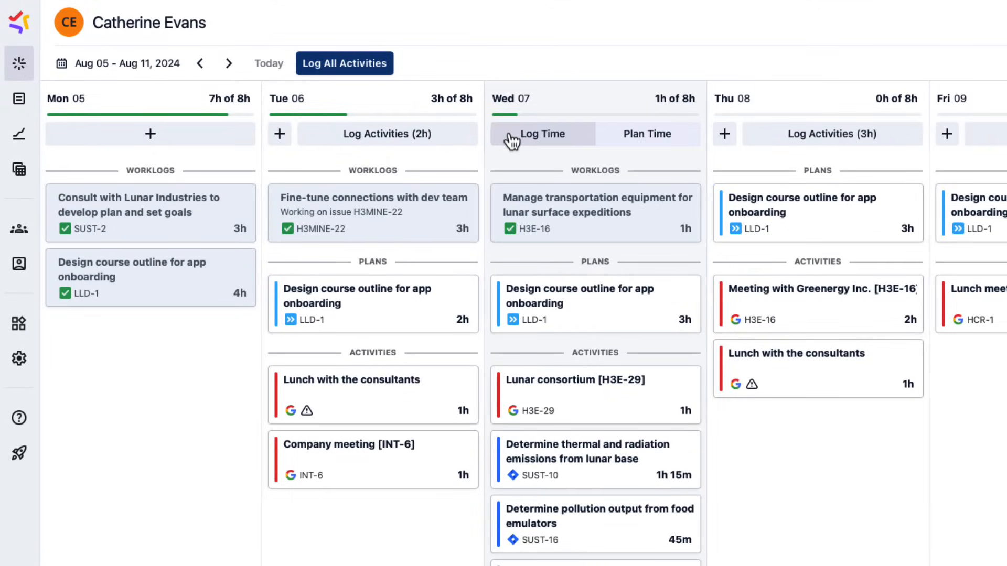
- Log 1h against issue SUST-10 for Wednesday, 2024/08/07
click(543, 134)
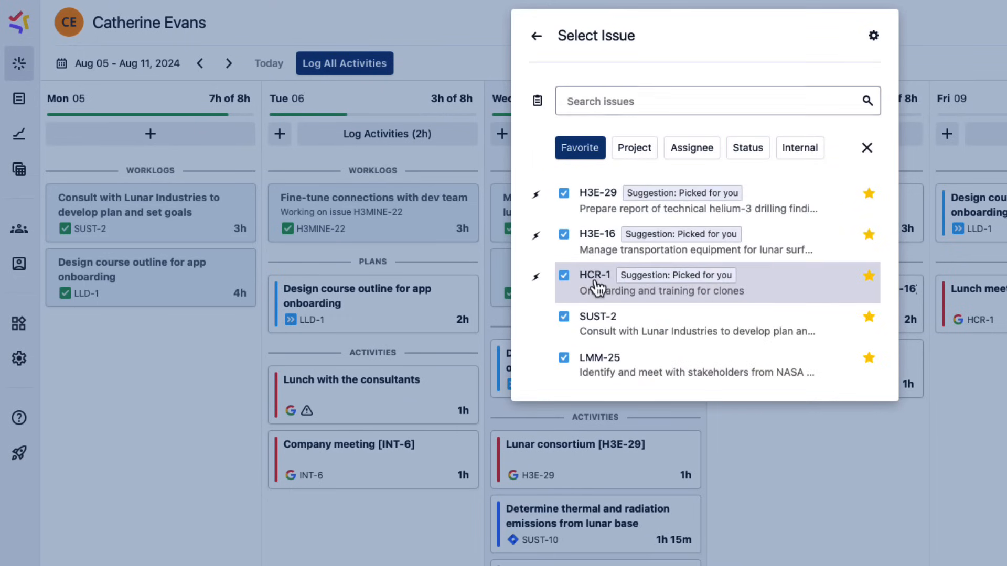
click(594, 283)
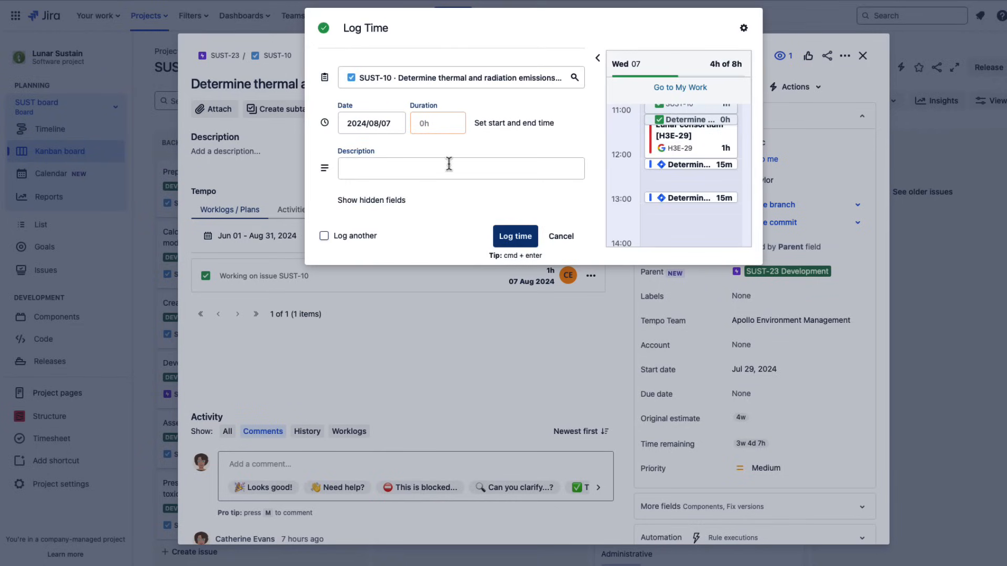
text(1h)
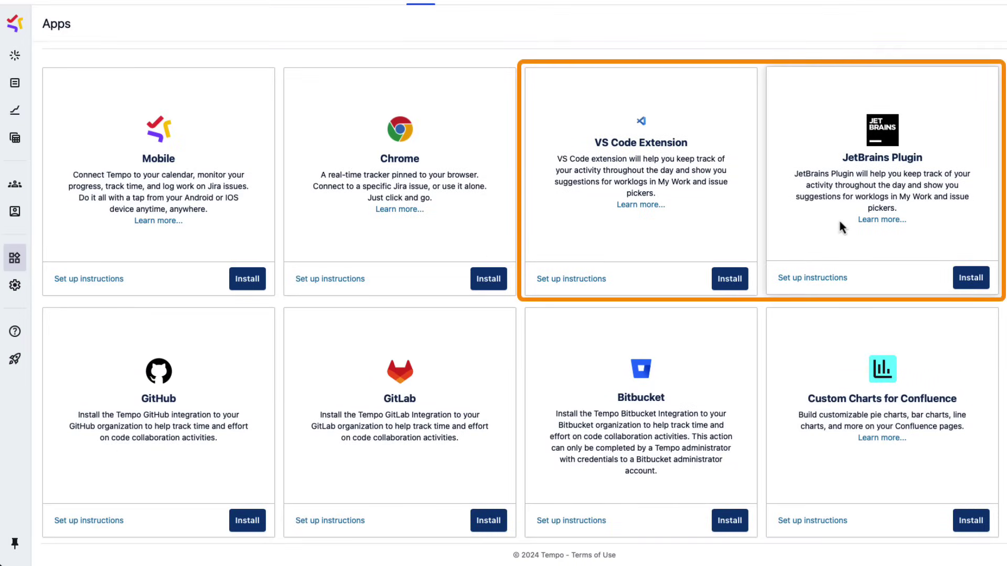
mouse_move(480, 390)
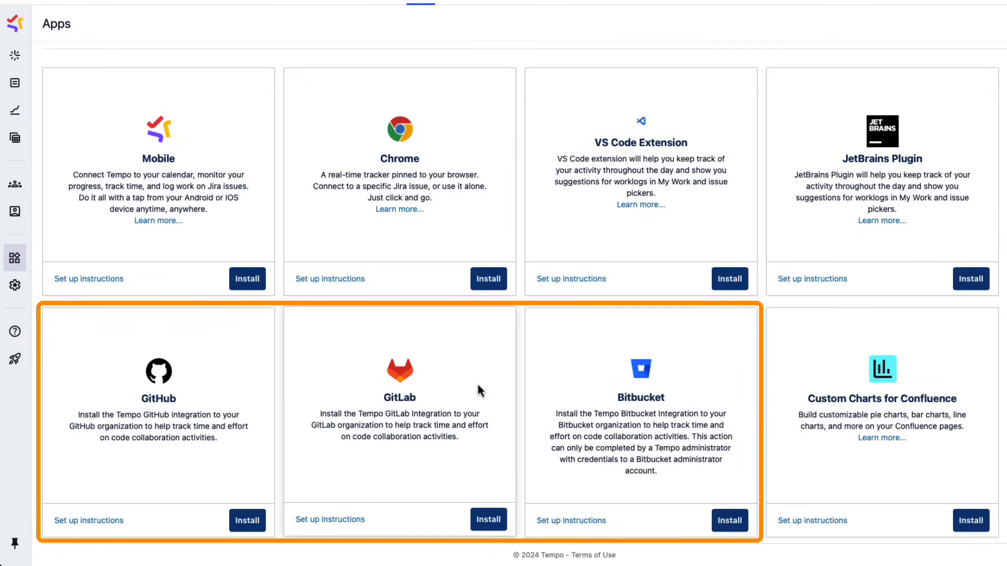
mouse_move(217, 381)
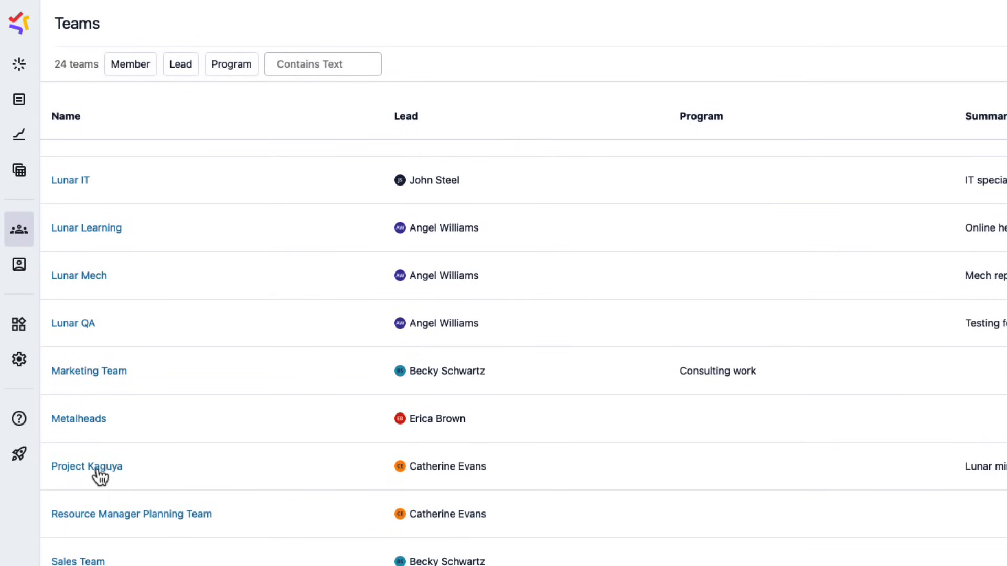
- Show Project Kaguya's timesheet approvals for 04–10 Mar 2024
click(84, 467)
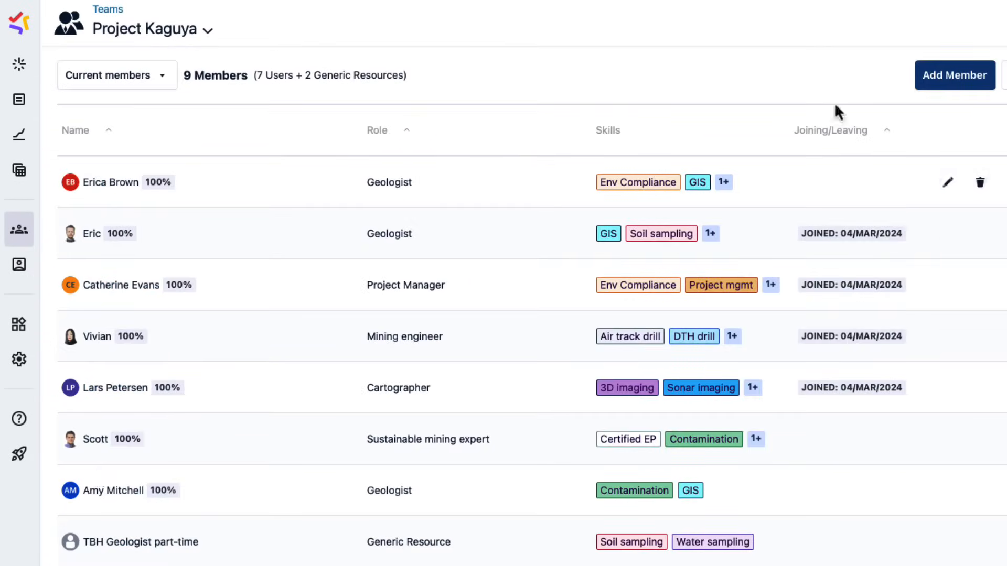
click(973, 20)
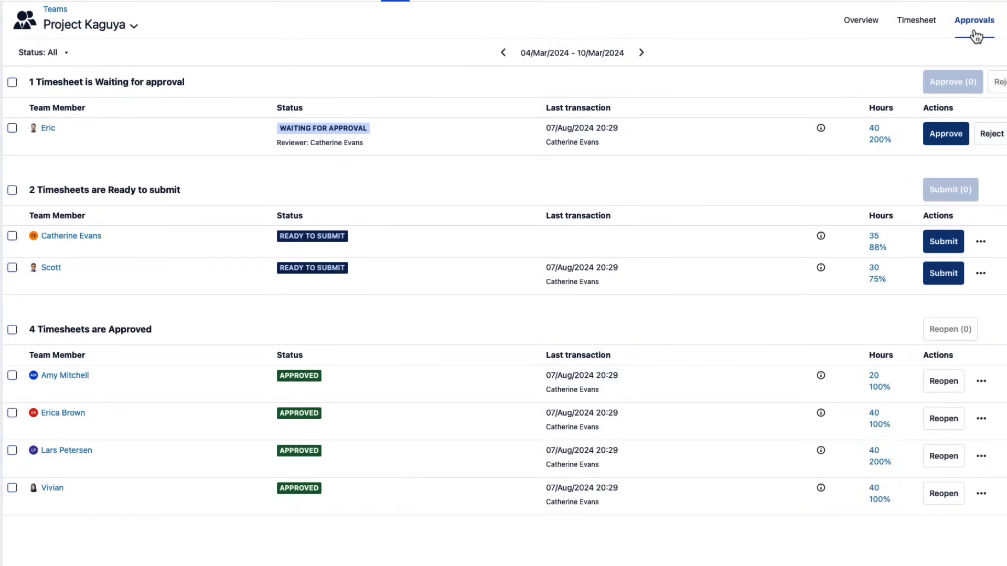
mouse_move(974, 52)
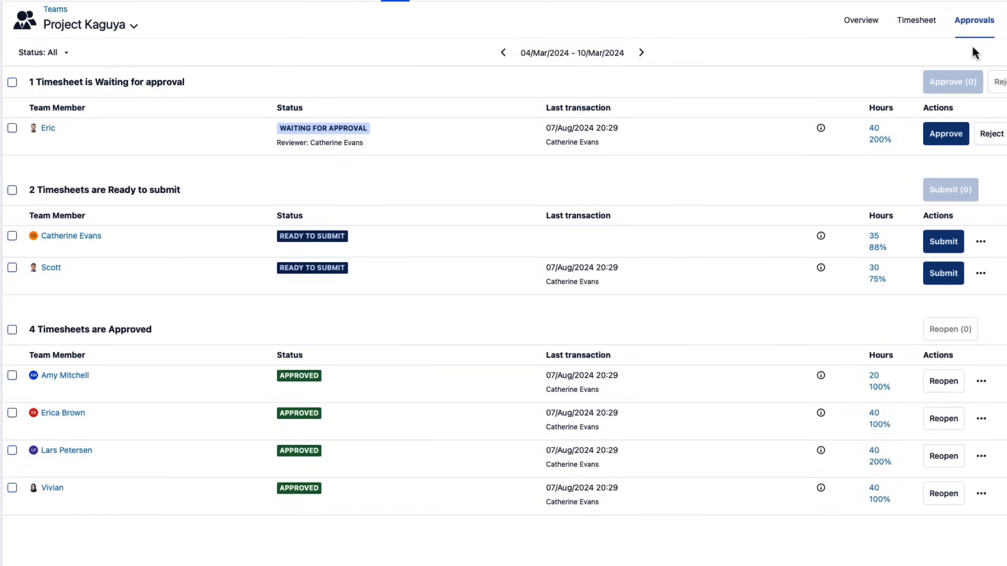
mouse_move(535, 132)
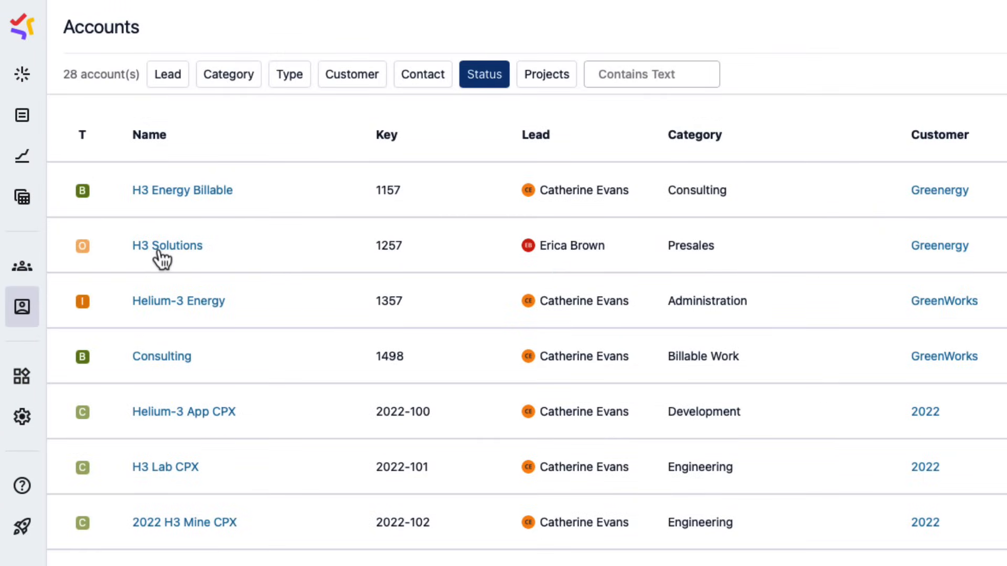
mouse_move(91, 324)
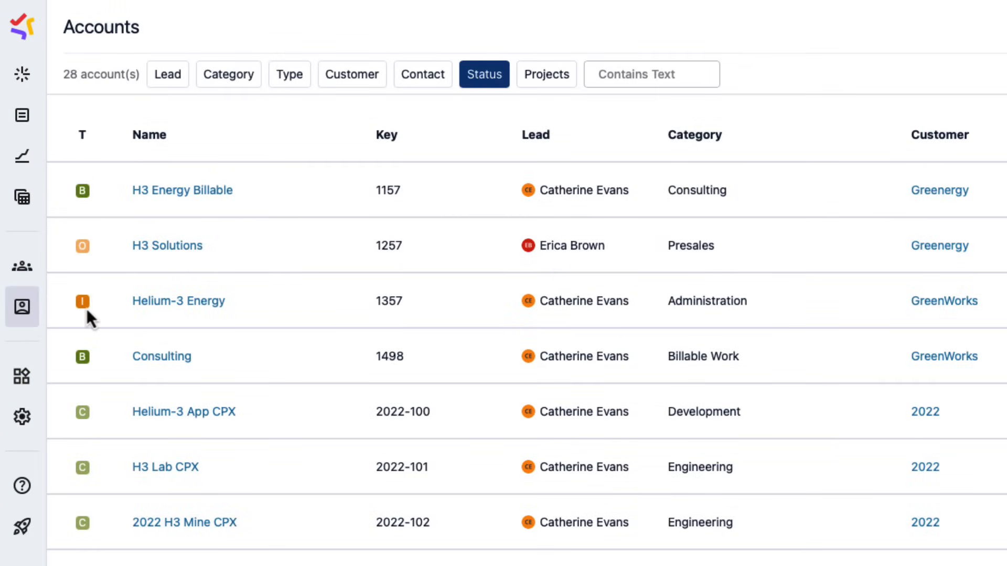
mouse_move(93, 371)
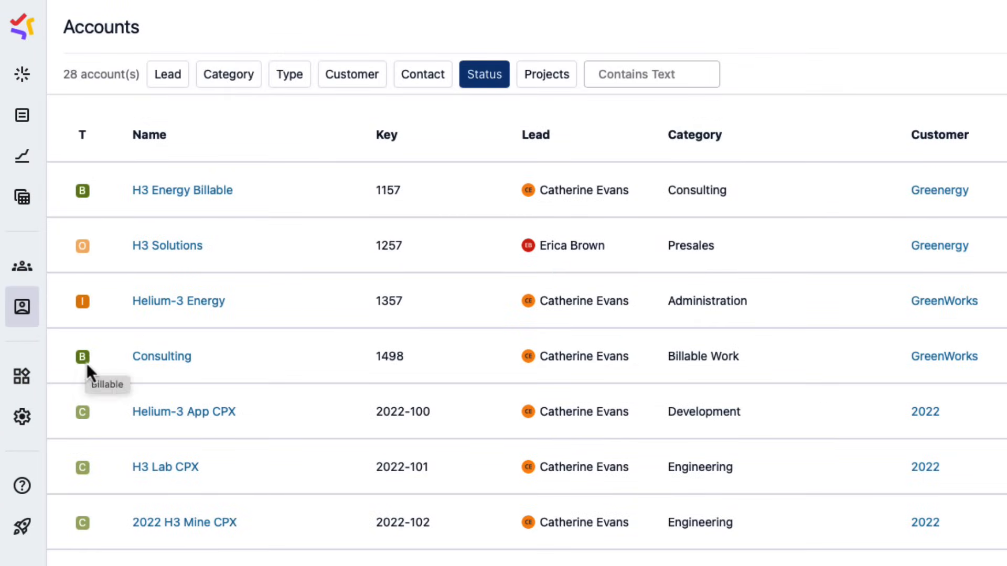
- Open Accounts from the sidebar to list all 28 accounts
click(22, 197)
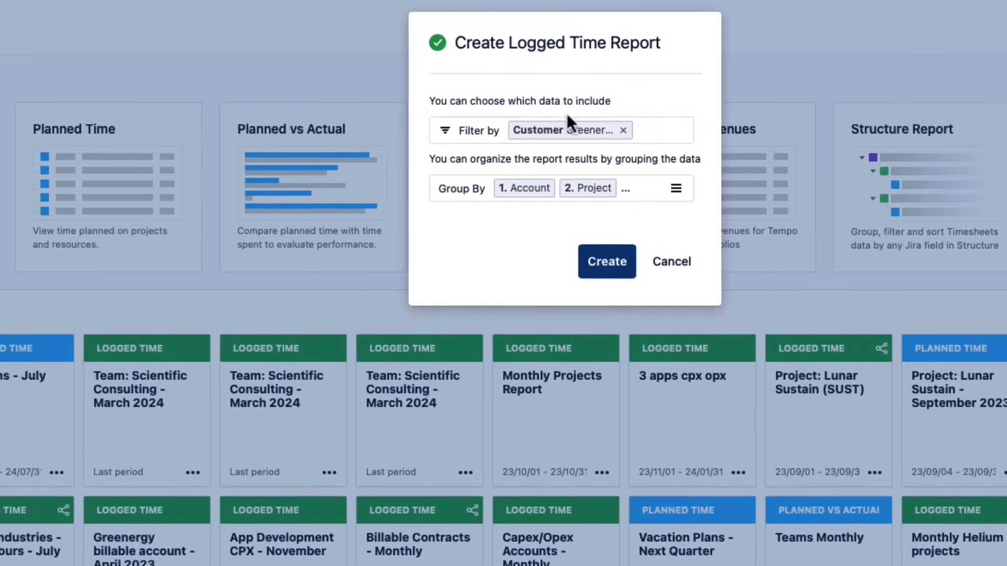
- Create the Greenergy Logged Time report grouped by Account and Project, and list export options
click(625, 188)
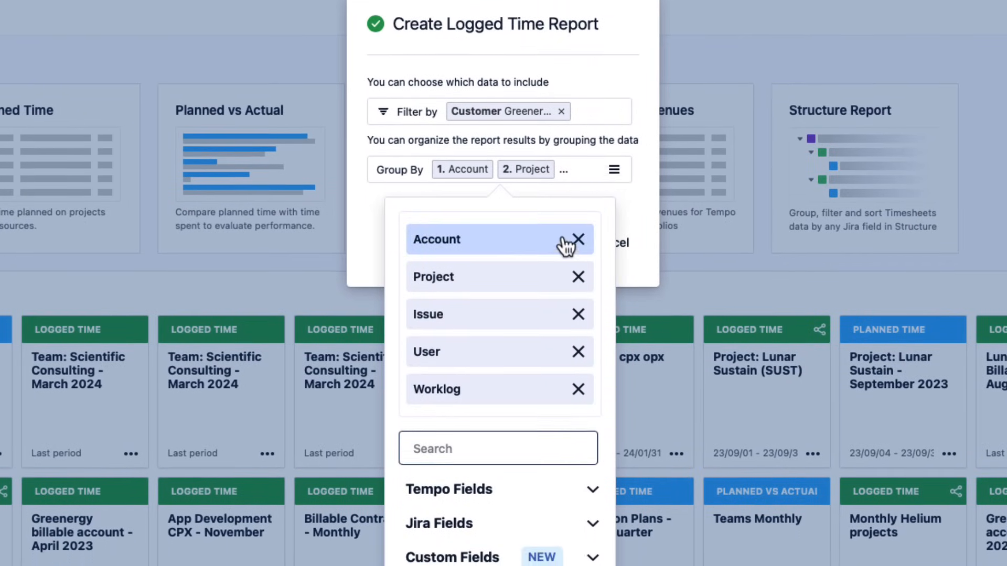
scroll(down, 3)
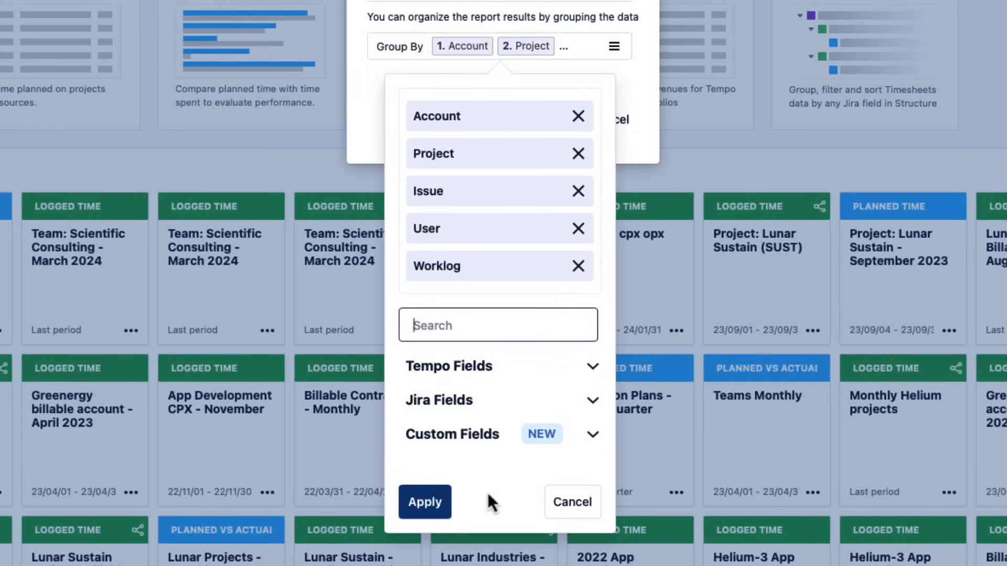
click(424, 502)
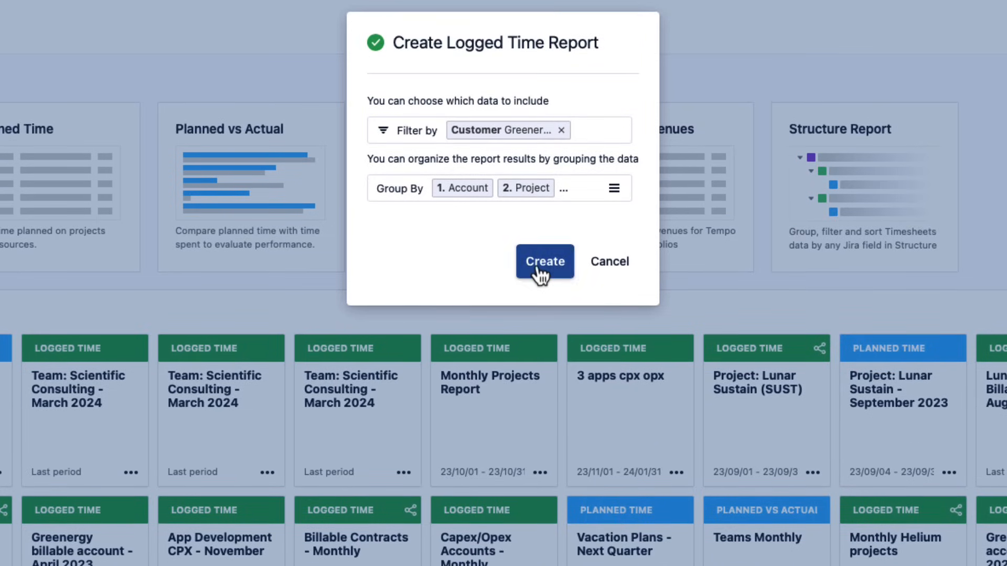
click(544, 261)
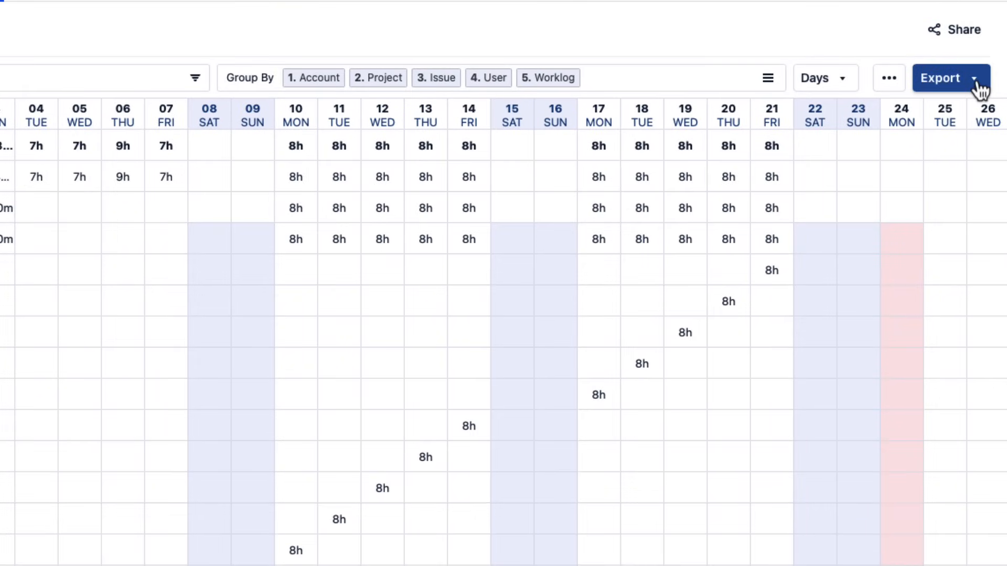
click(972, 77)
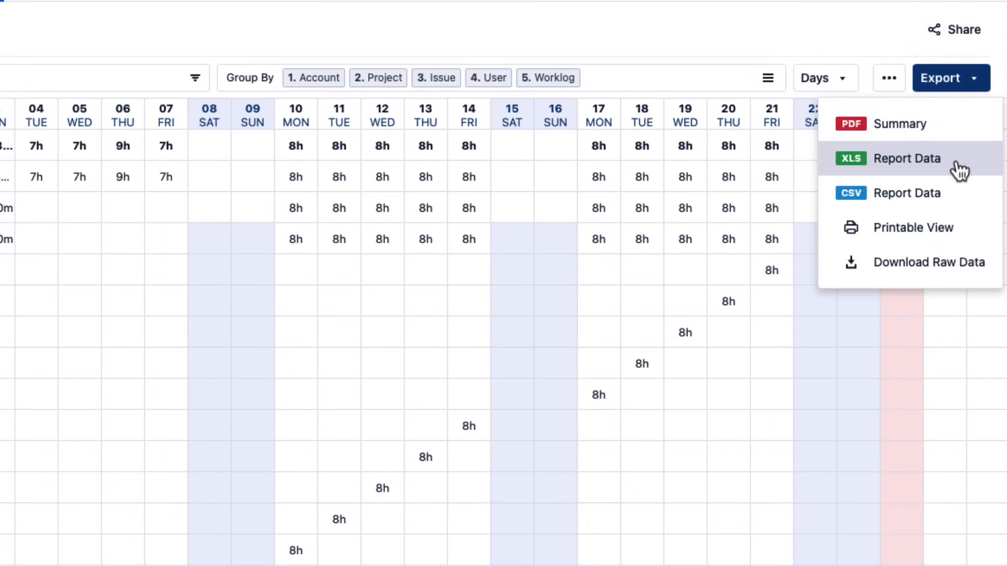